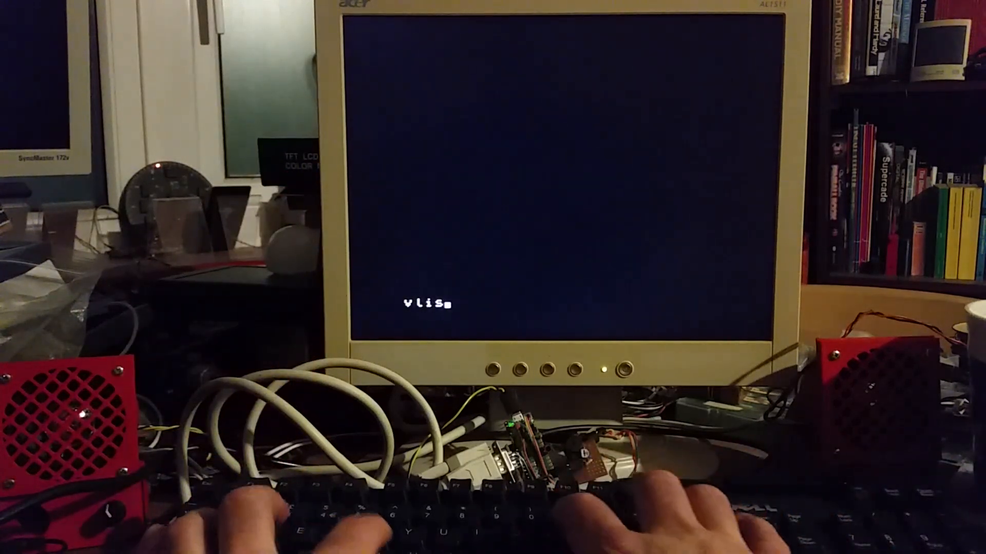
Run VLIST through to the end of the dictionary and begin typing the chrset definition
key("Return")
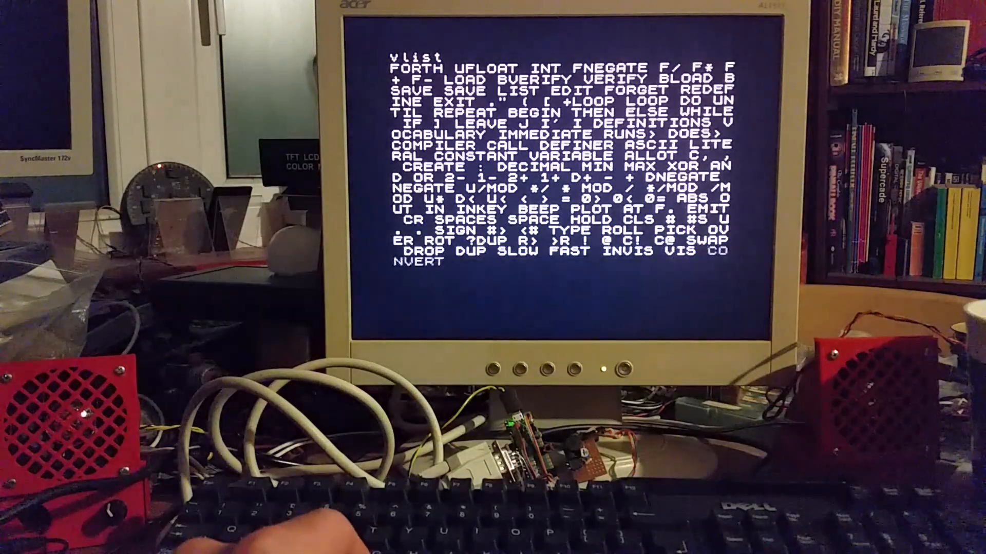
key("Return")
type(":")
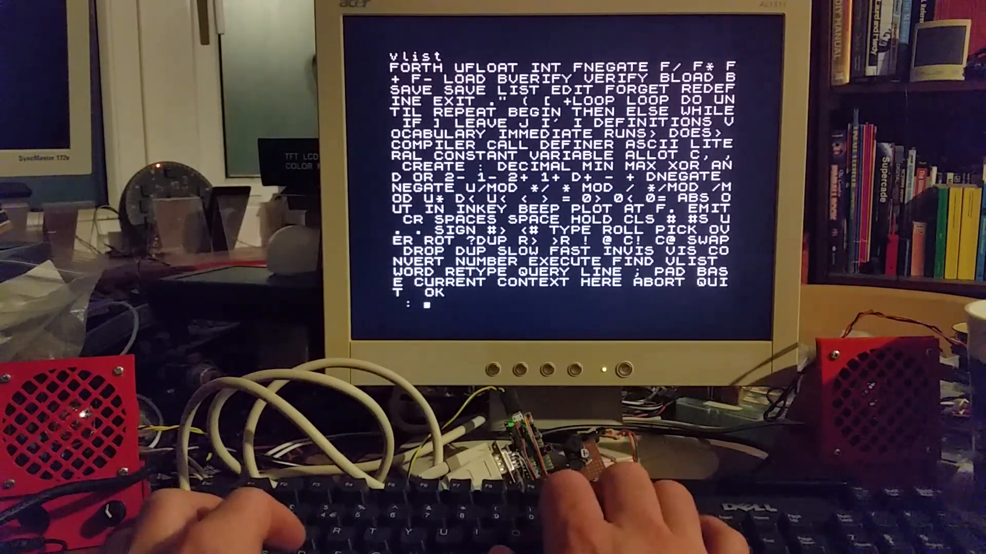
type("chrset 256 0")
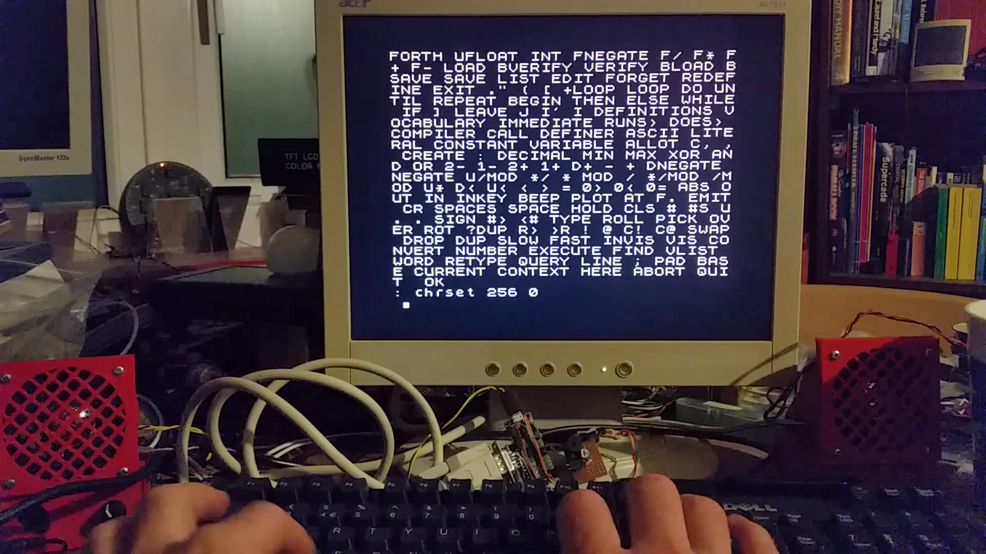
Finish entering ': chrset 256 0 do i emit loop ;' so the Ace accepts it with OK
type("do")
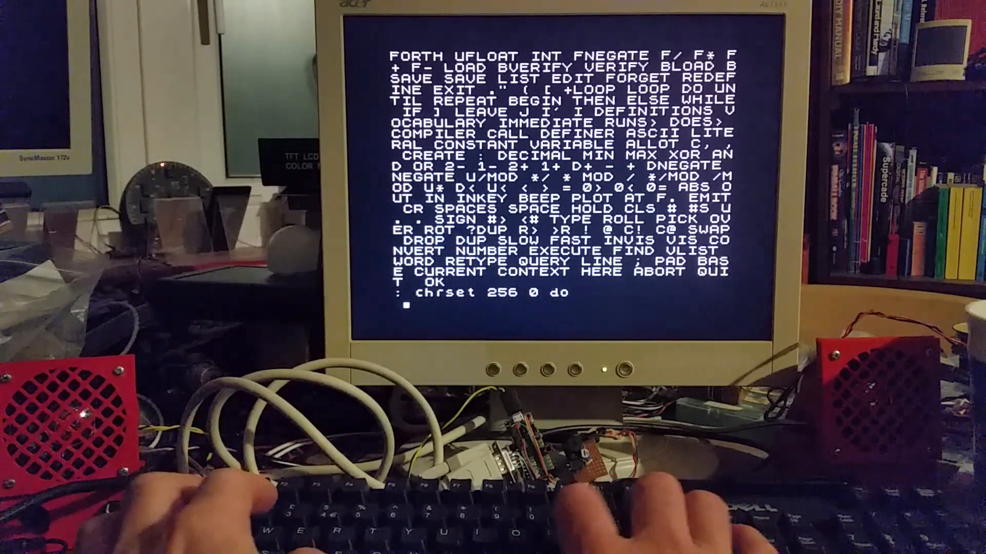
type("i")
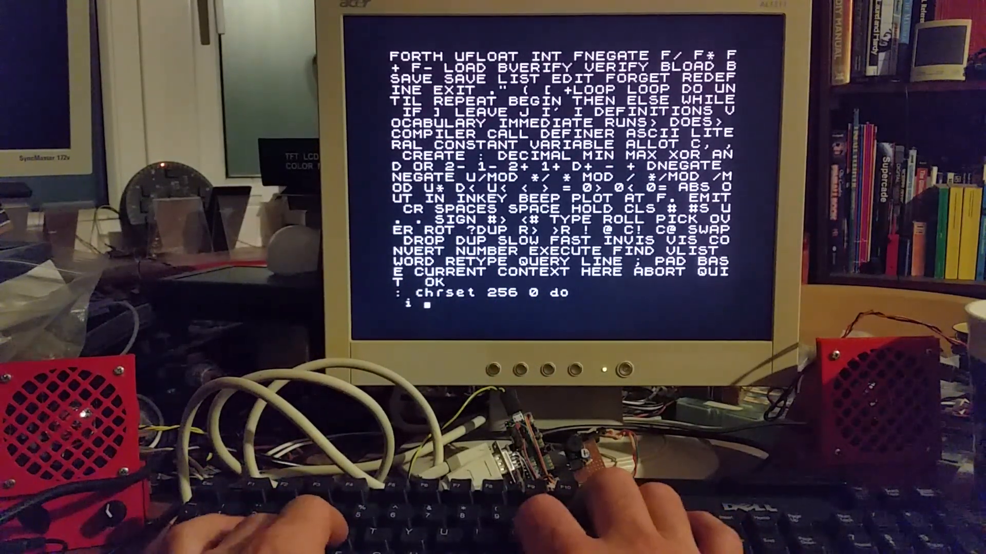
type("emit loop ;")
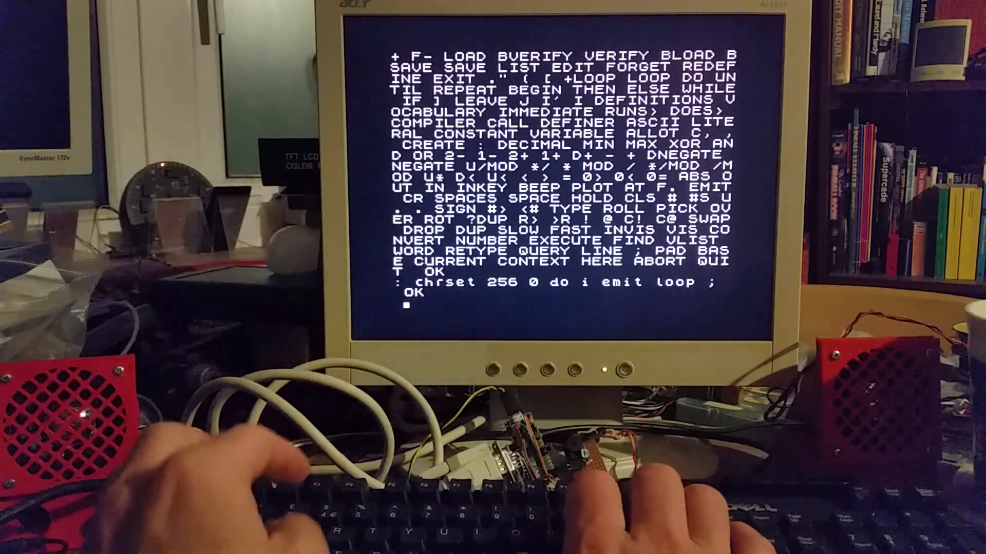
type("V")
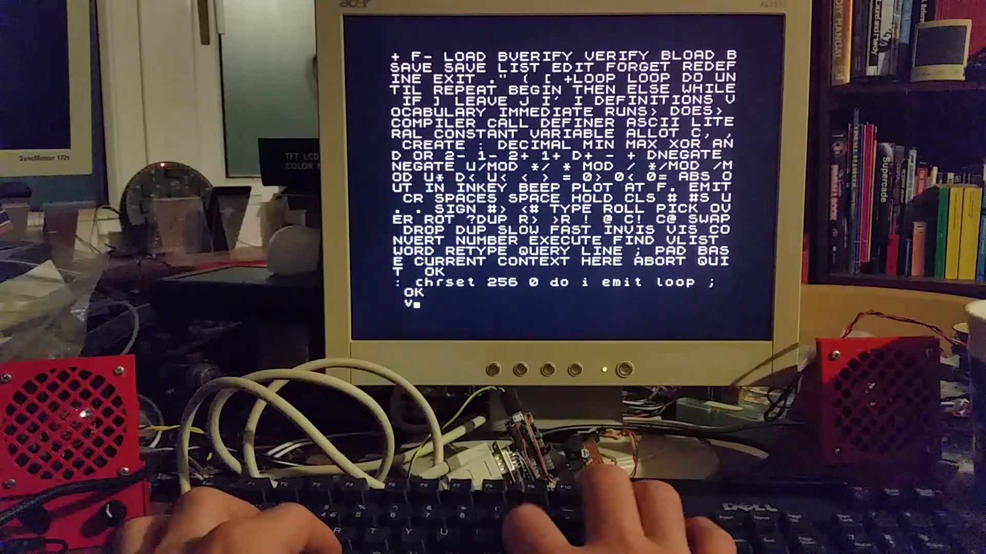
key("Return")
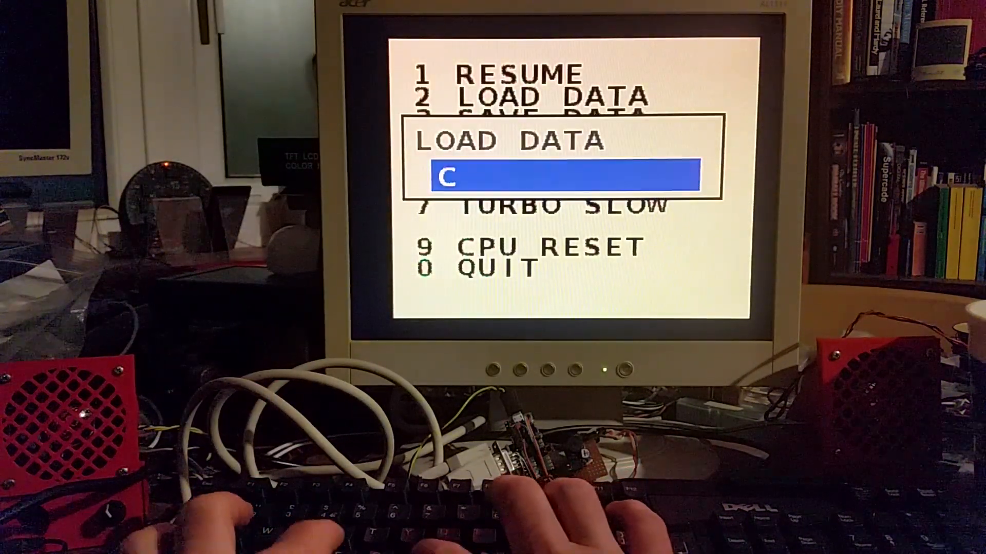
Load the CHRDEF data file and run chrset to print the full character set
type("HRDEF")
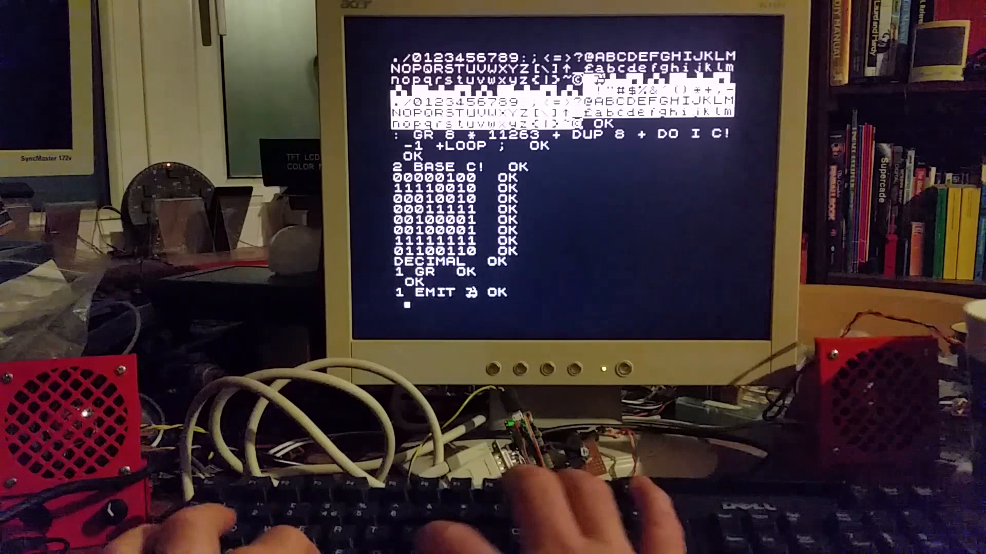
type("ch")
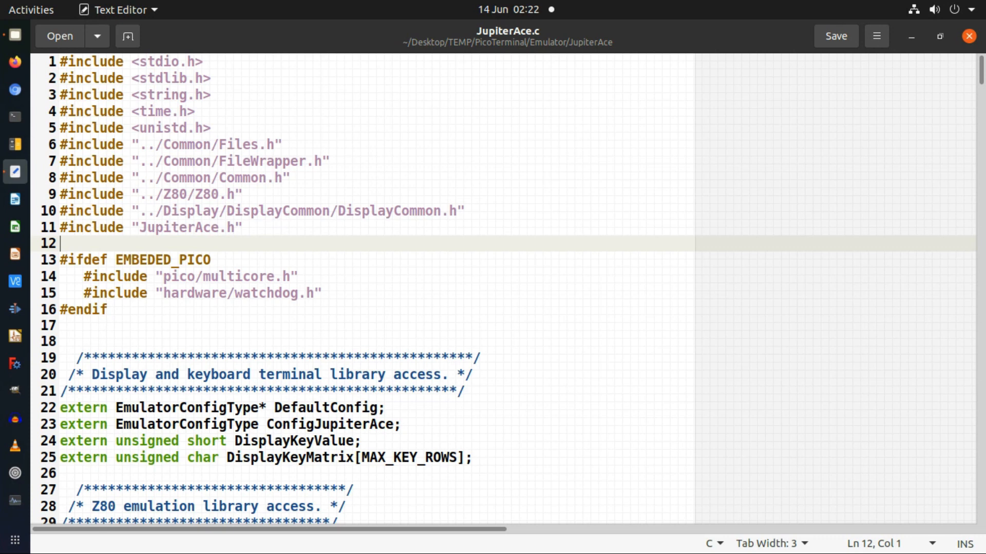
double_click(129, 259)
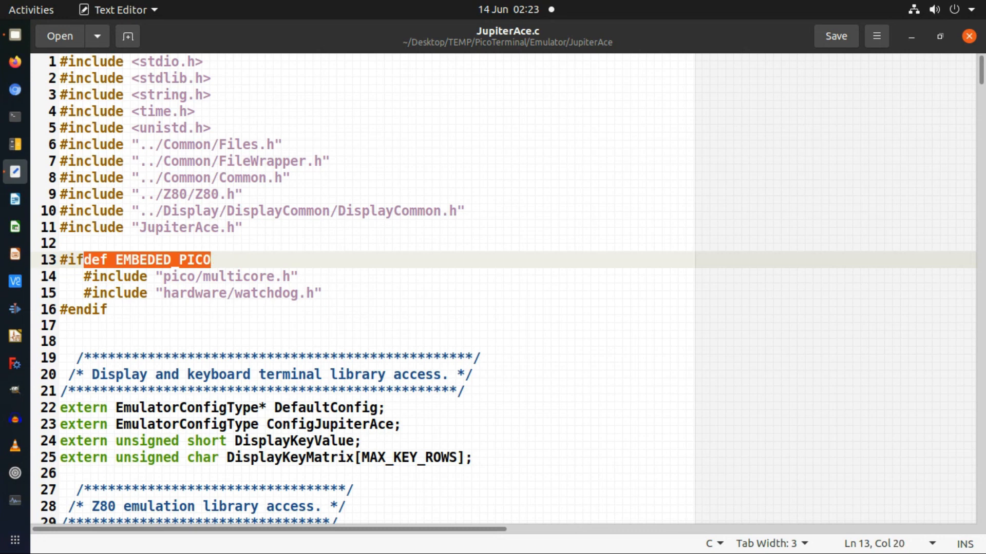
left_click(59, 325)
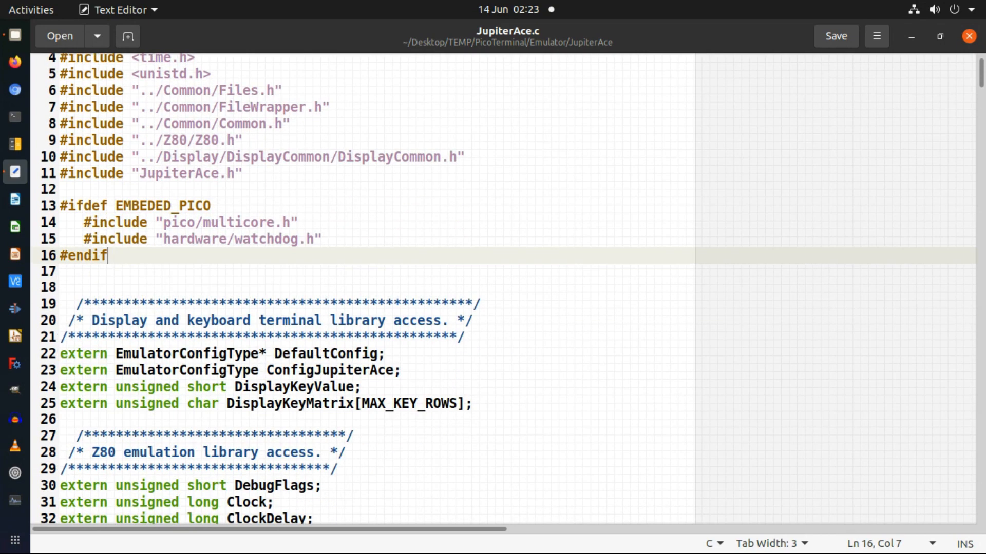
Bring the end of mainJupiterAce into view and highlight the multicore_launch_core1 call
scroll("down", 3)
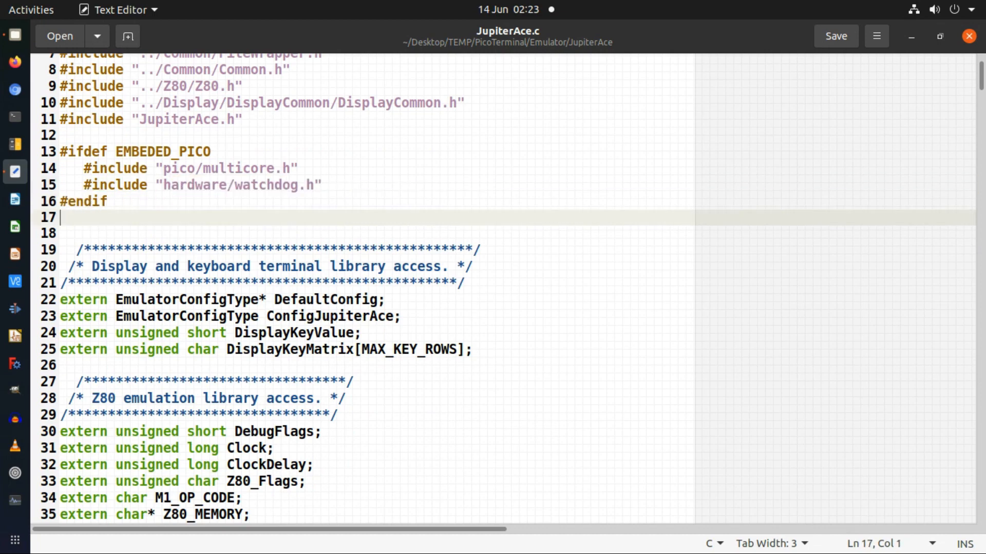
scroll("down", 3)
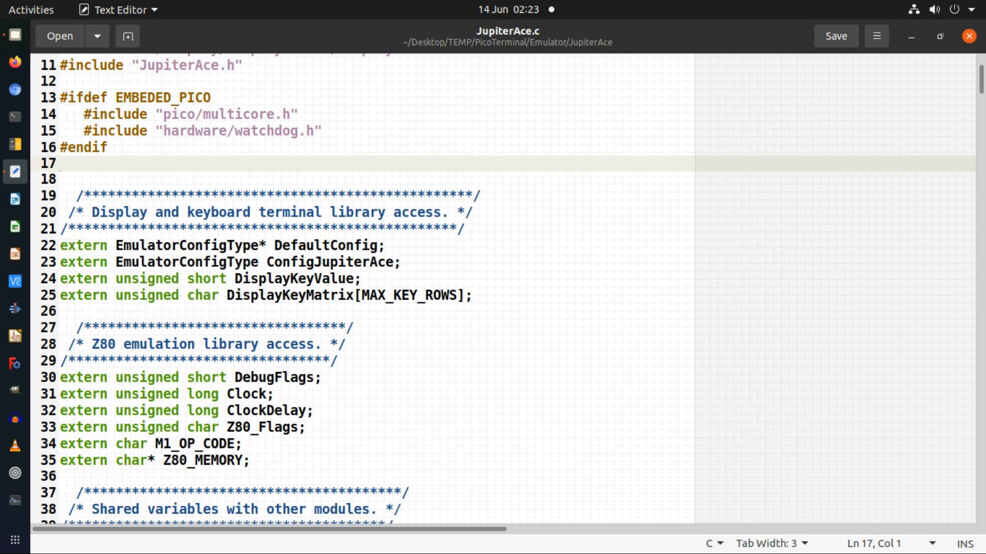
scroll("down", 3)
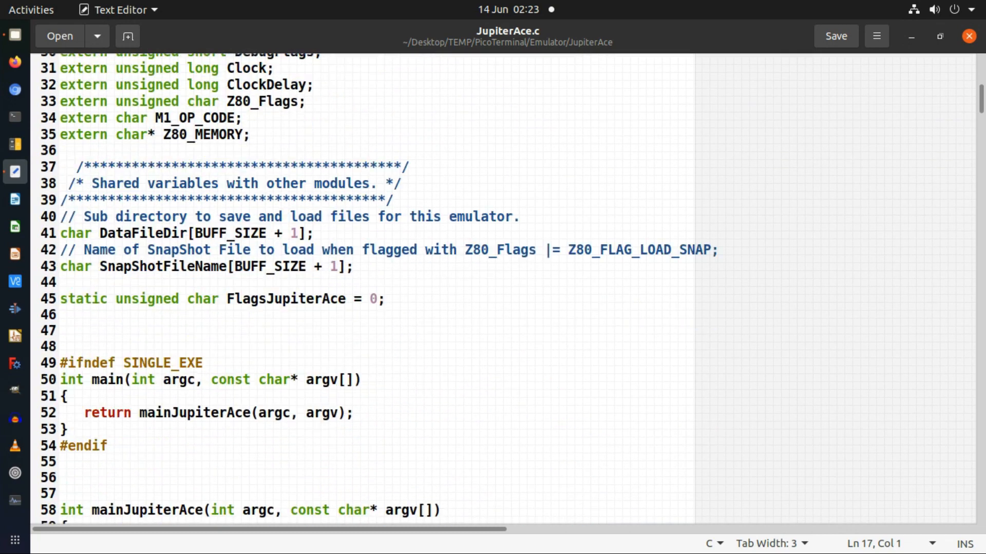
scroll("down", 3)
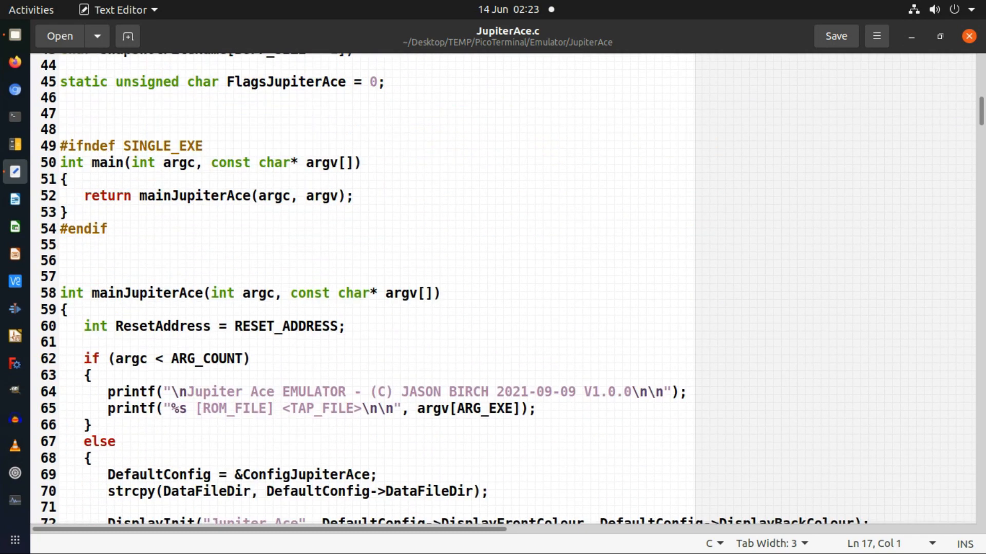
scroll("down", 3)
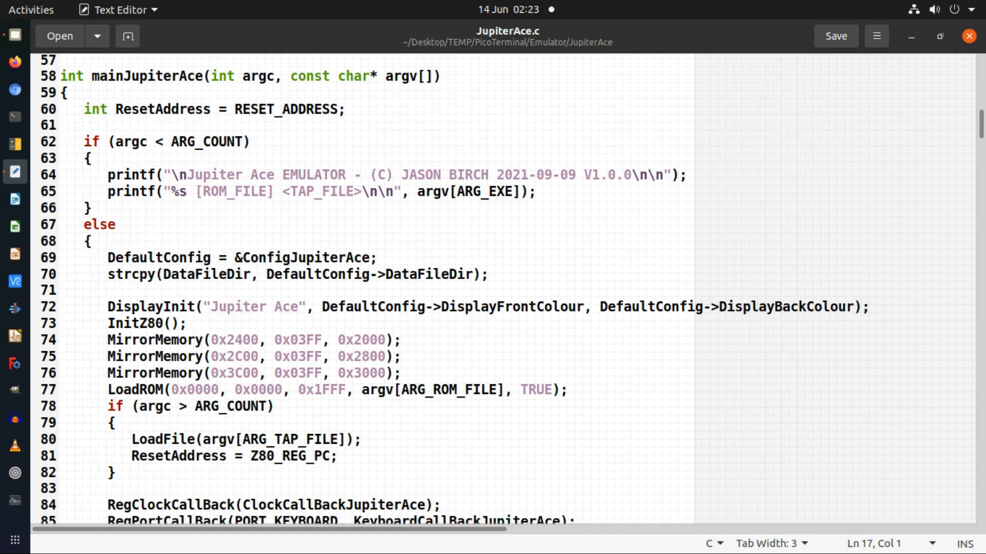
scroll("down", 3)
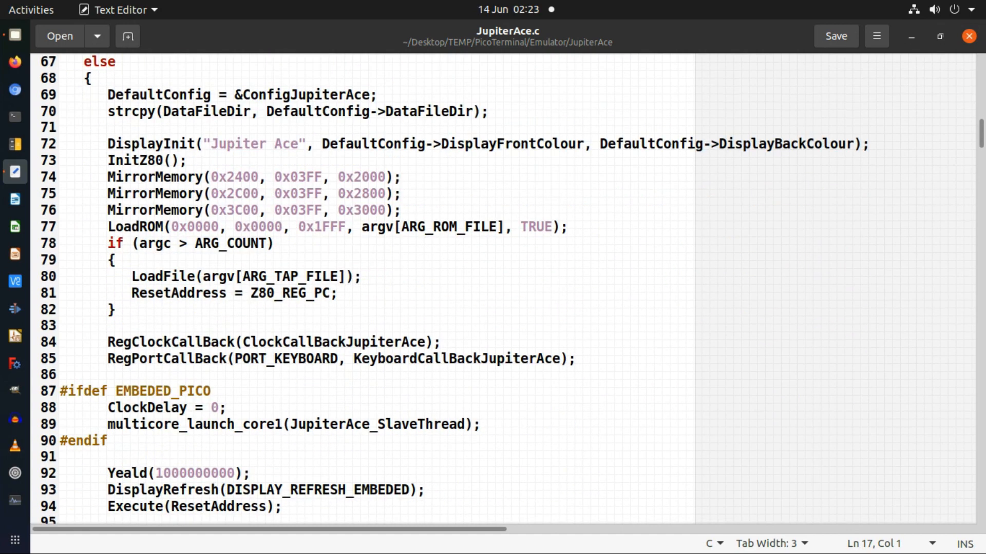
scroll("down", 3)
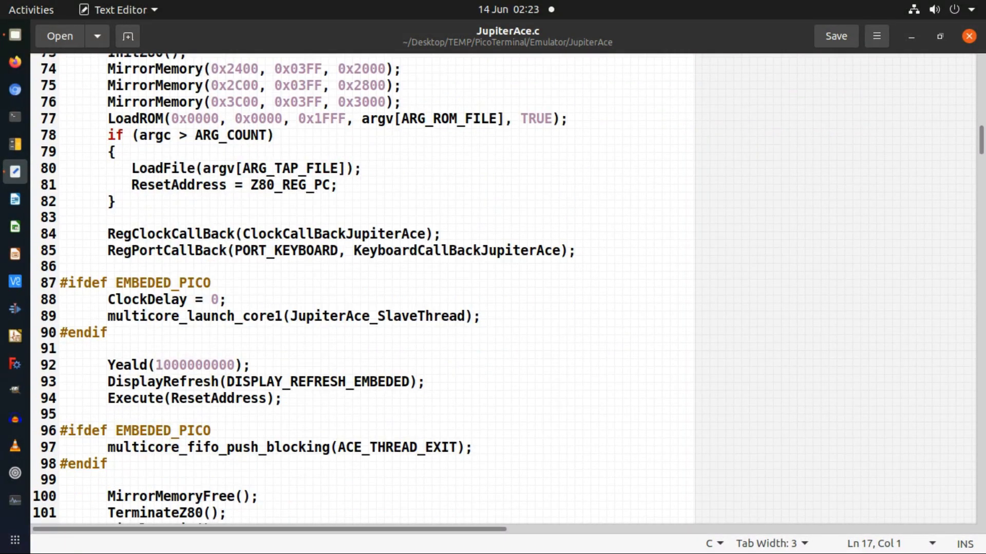
scroll("down", 3)
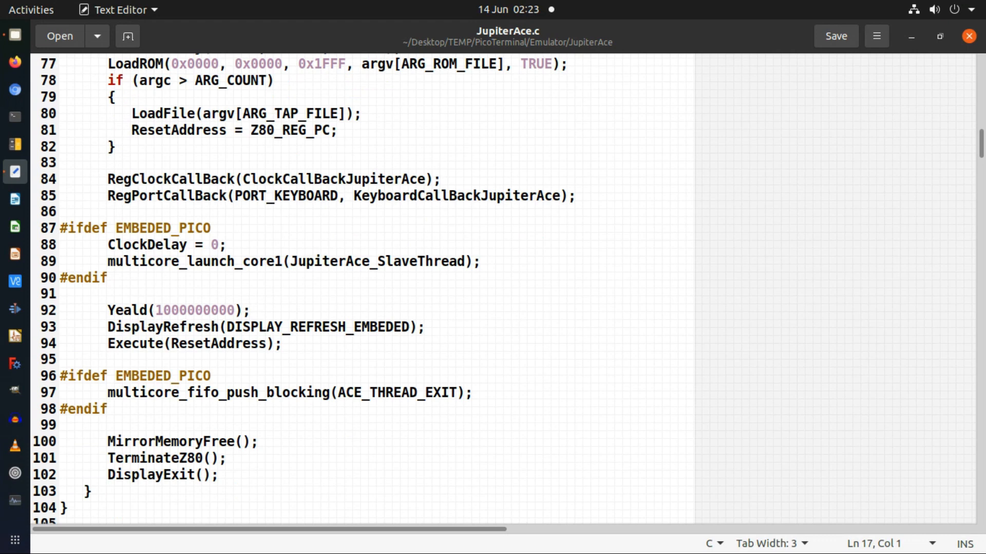
double_click(141, 228)
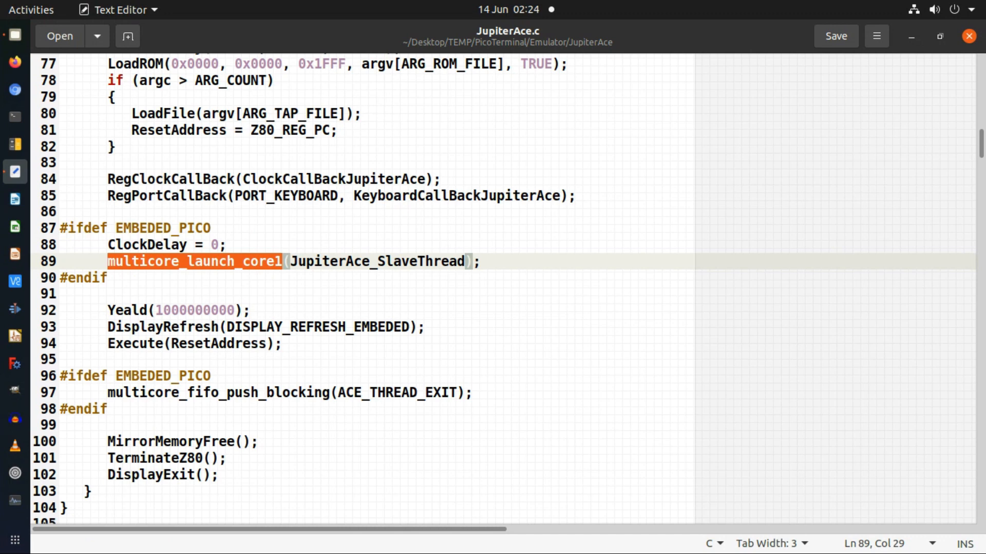
Briefly highlight the JupiterAce_SlaveThread argument of the launch call, then clear it
left_click(291, 261)
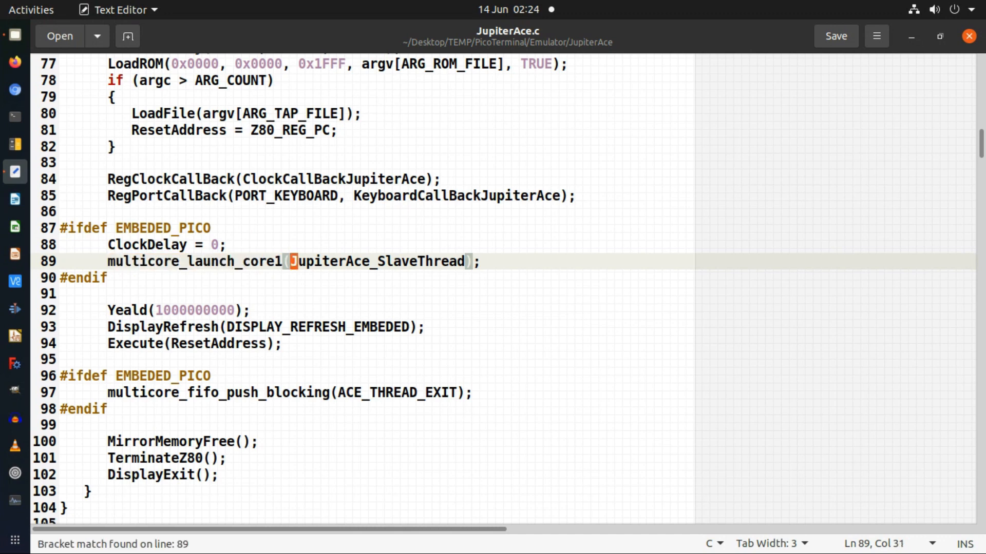
double_click(378, 261)
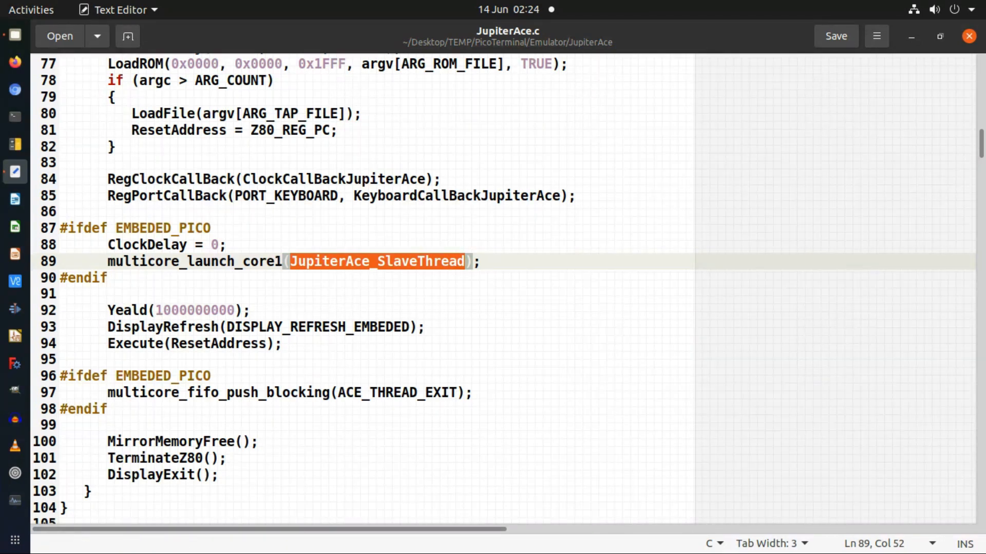
left_click(195, 310)
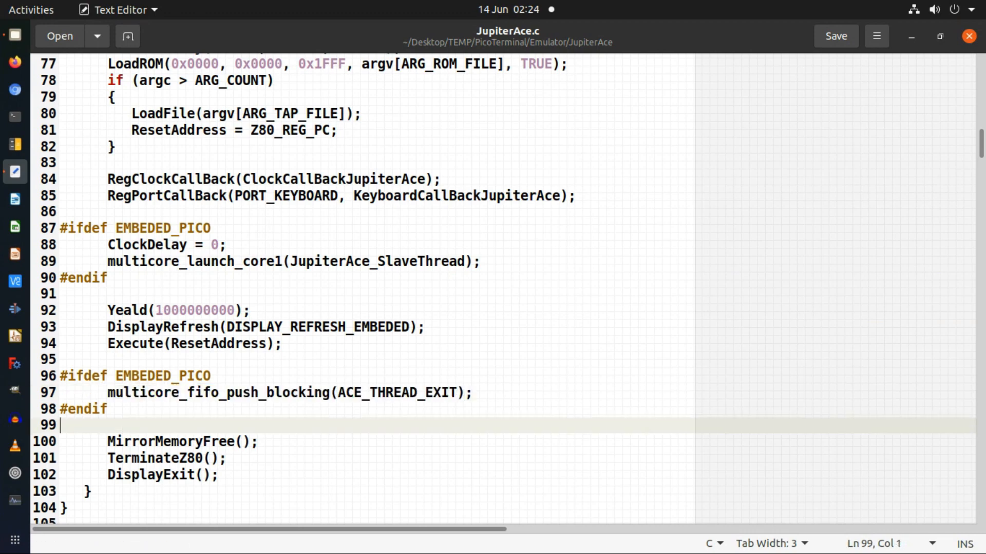
Move down past the cassette loading code to the start of ClockCallBackJupiterAce
scroll("down", 3)
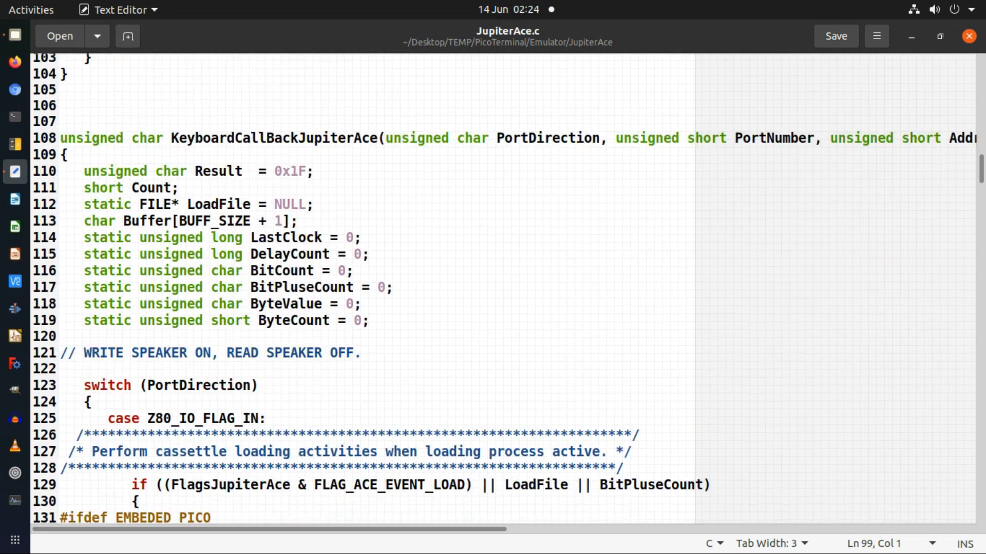
scroll("down", 3)
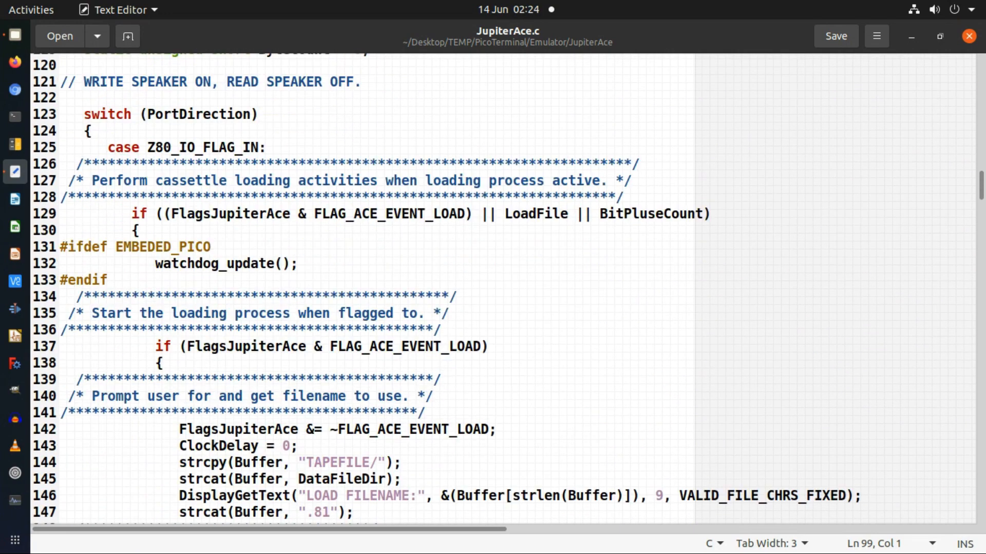
scroll("down", 3)
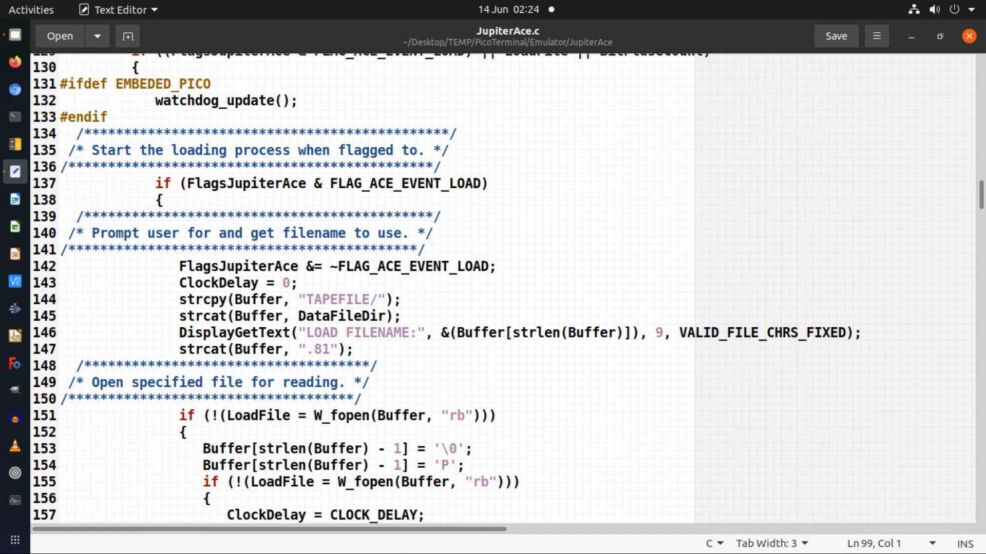
scroll("down", 3)
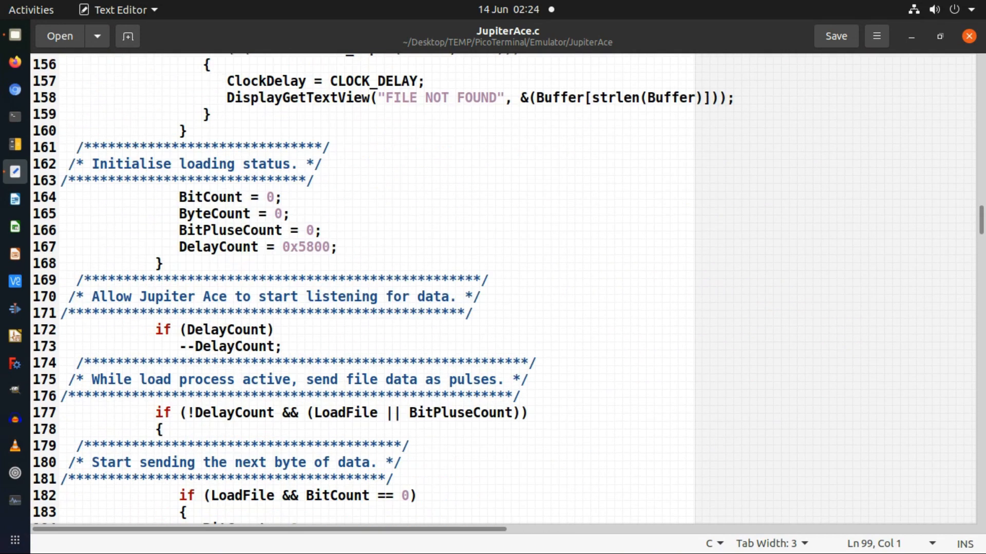
scroll("down", 3)
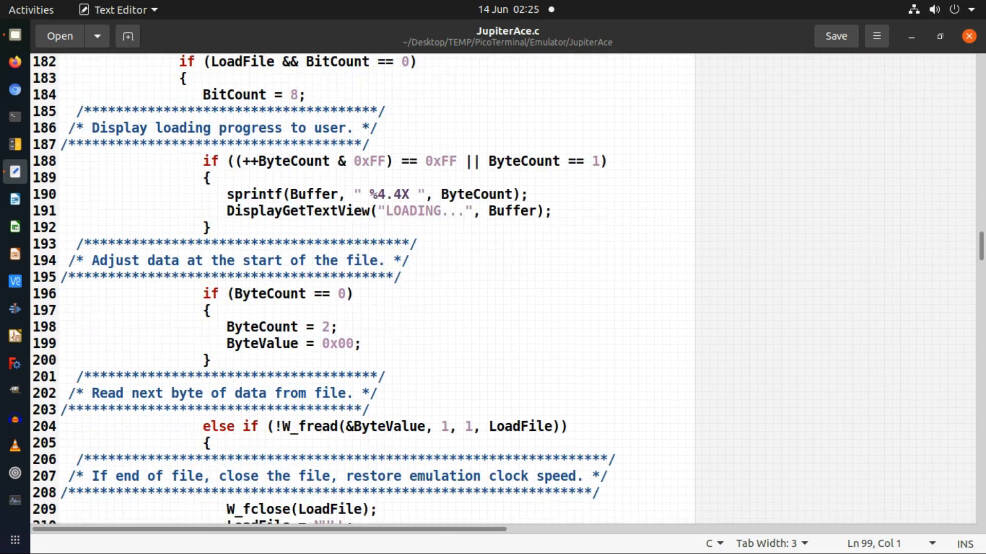
scroll("down", 3)
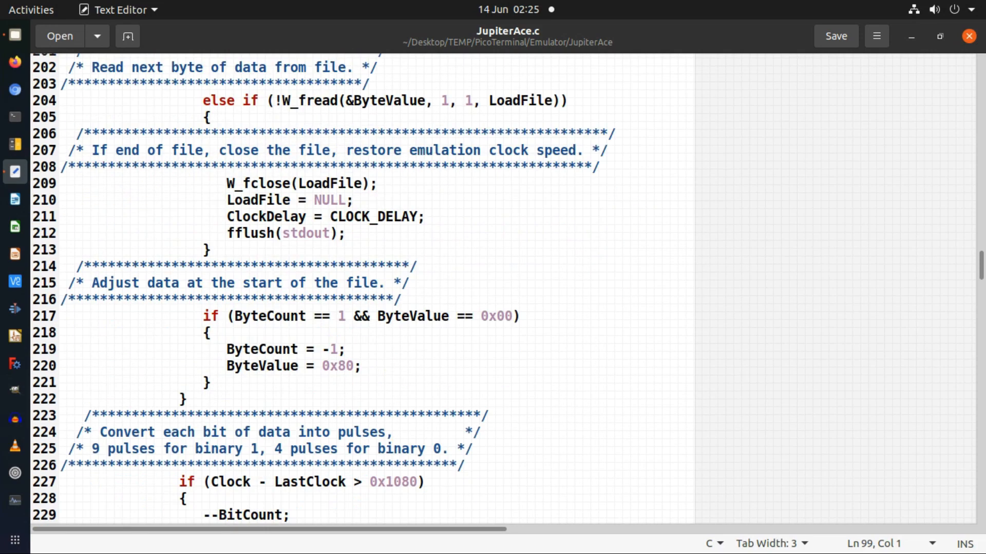
scroll("down", 3)
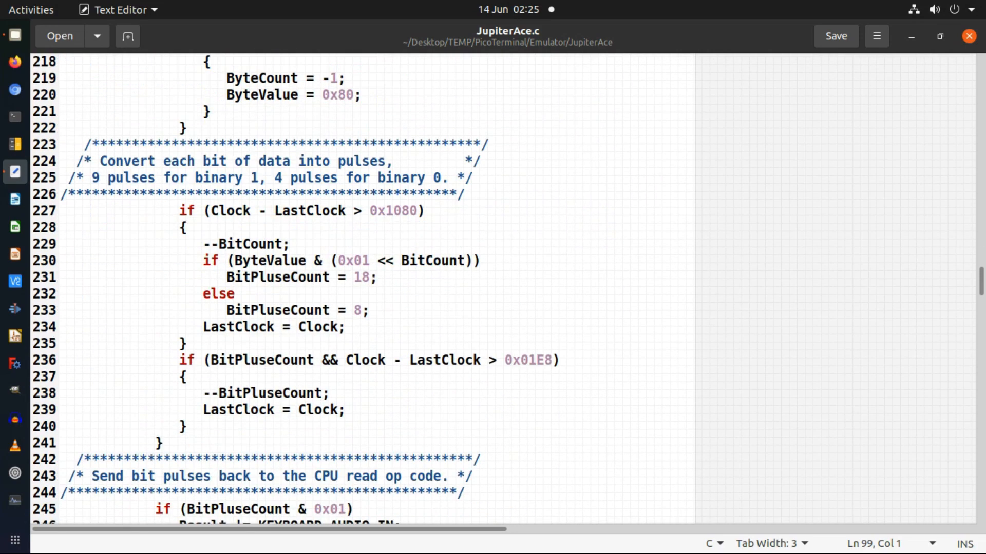
scroll("down", 3)
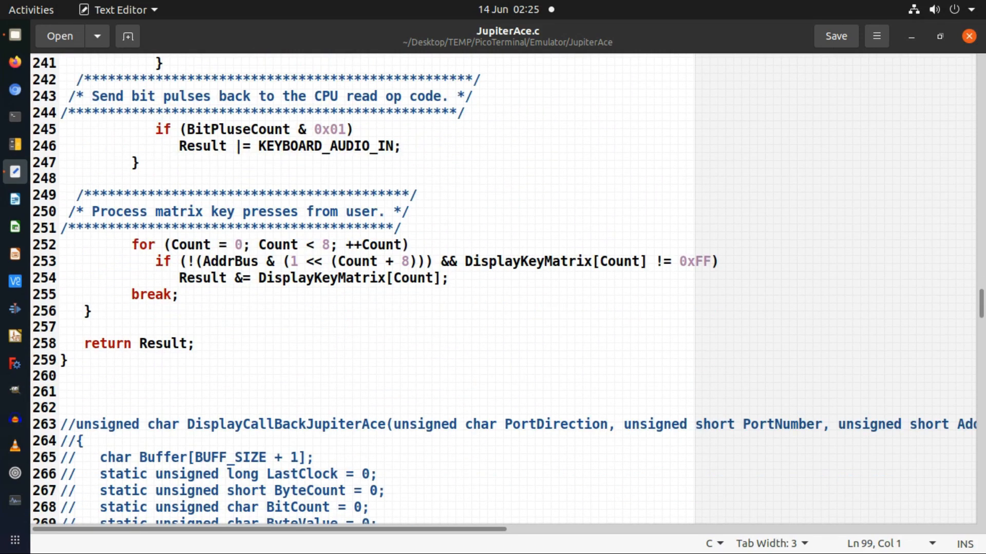
scroll("down", 3)
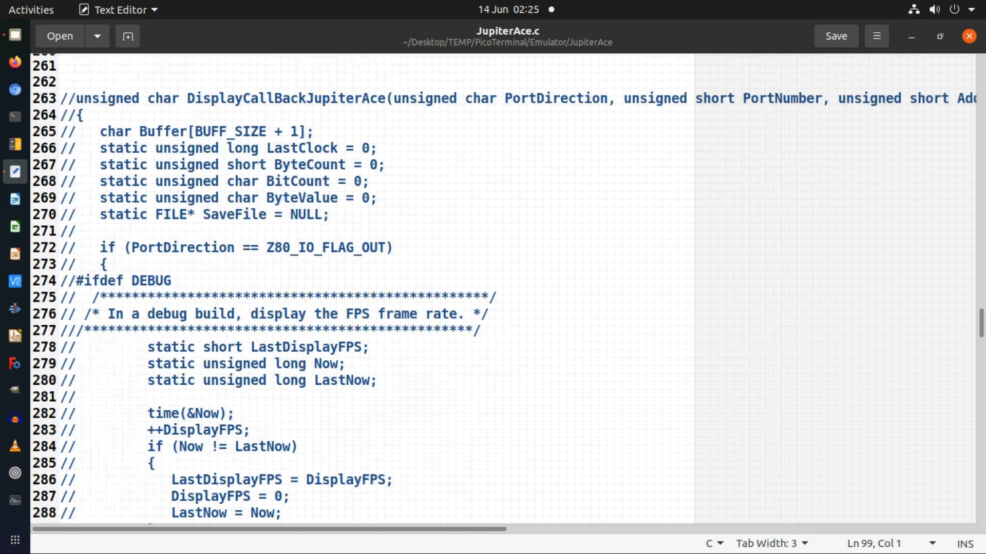
scroll("down", 3)
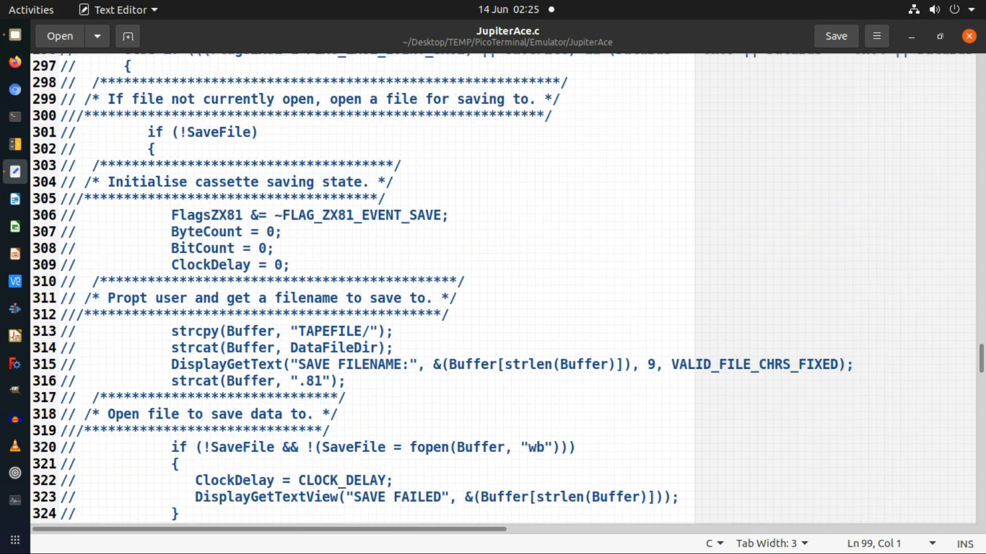
scroll("down", 3)
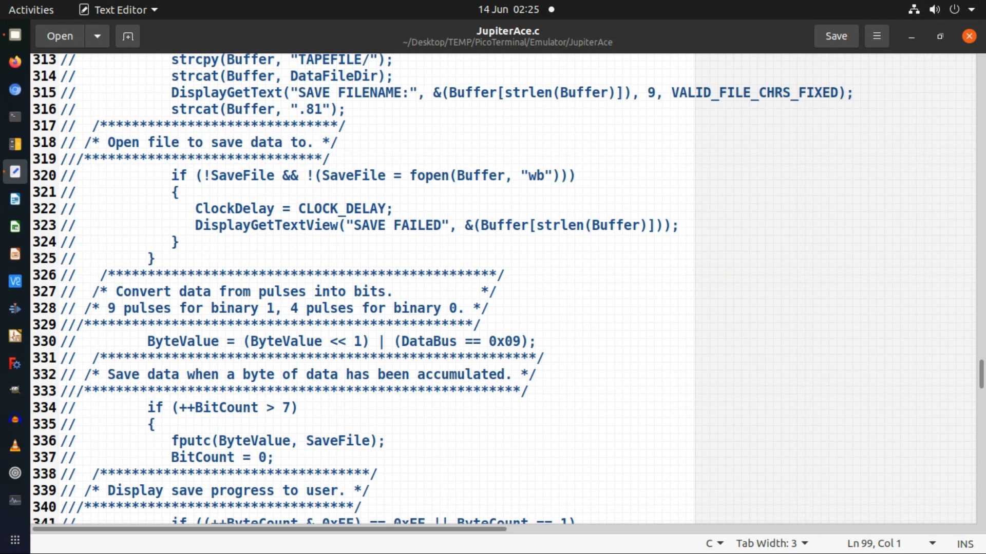
scroll("down", 3)
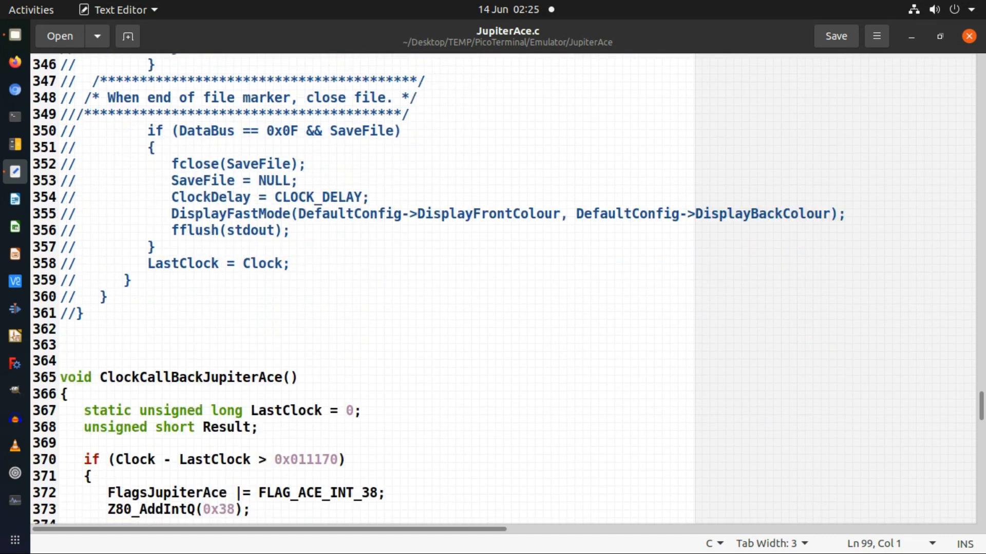
scroll("down", 3)
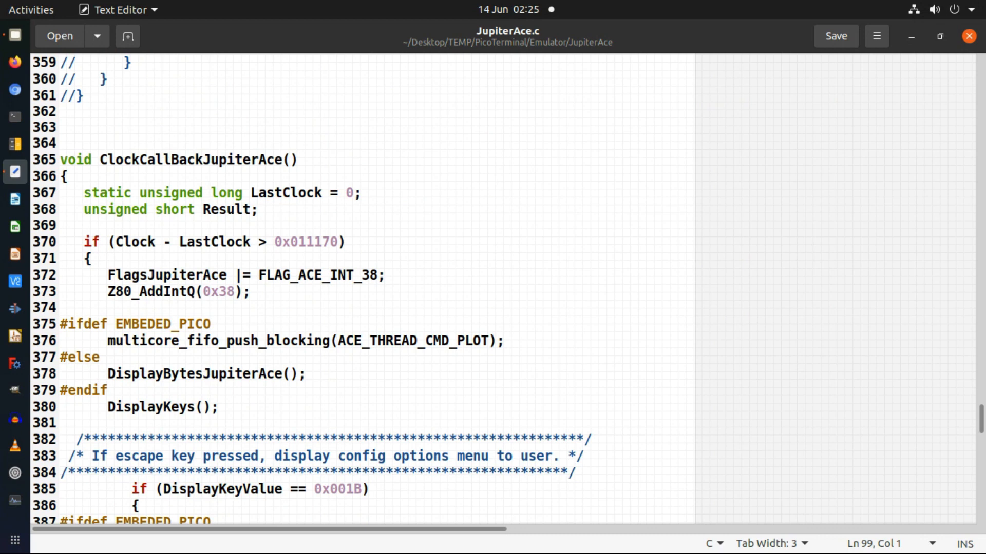
Point out ClockCallBackJupiterAce and reach its escape-key EMBEDED_PICO fifo push/pop lines
left_click(186, 159)
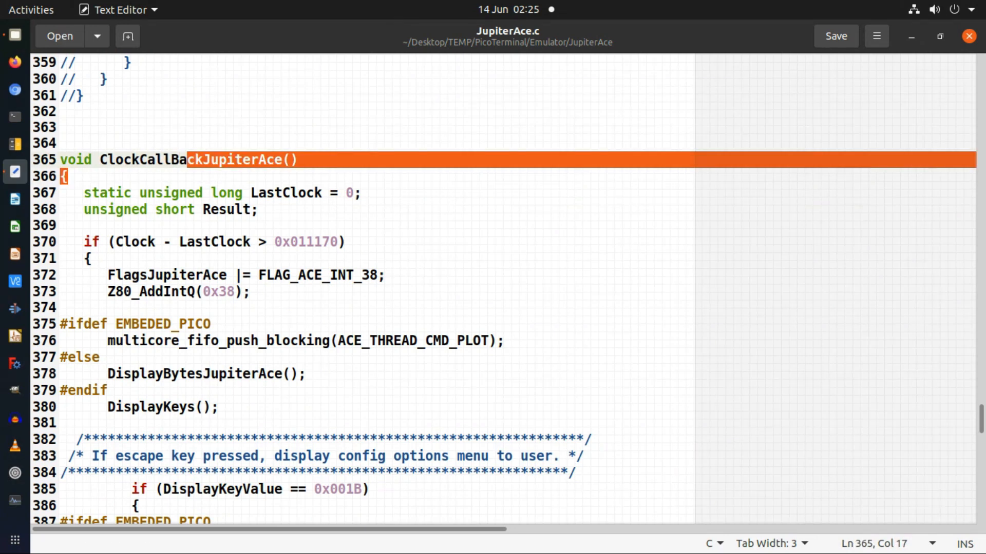
left_click(62, 176)
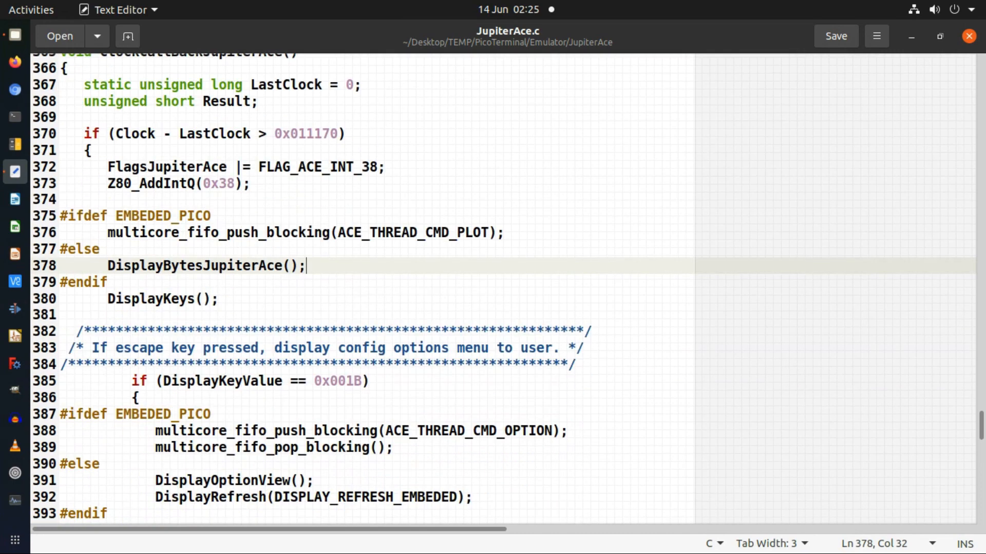
scroll("down", 3)
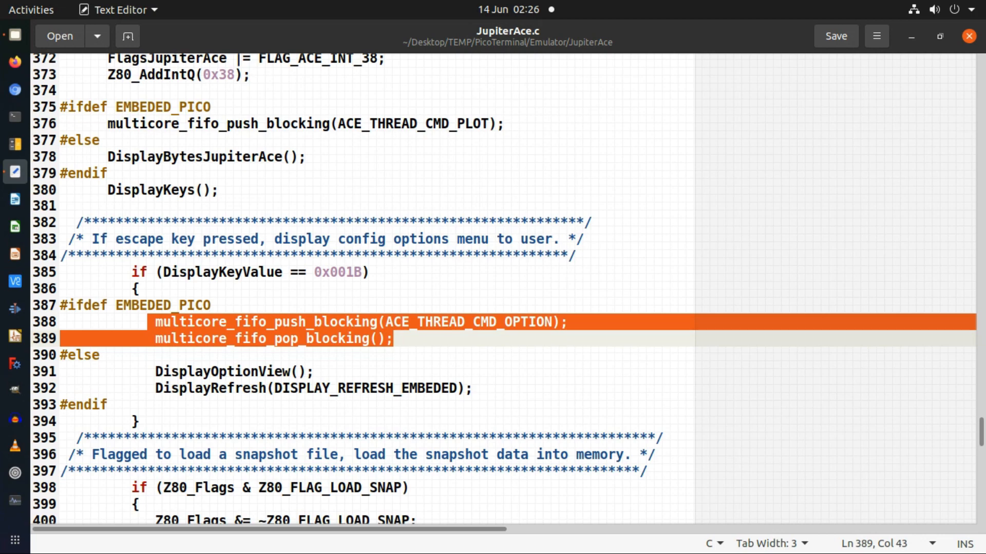
Clear the fifo-line highlight and move down to the DisplayBytesJupiterAce function
left_click(81, 405)
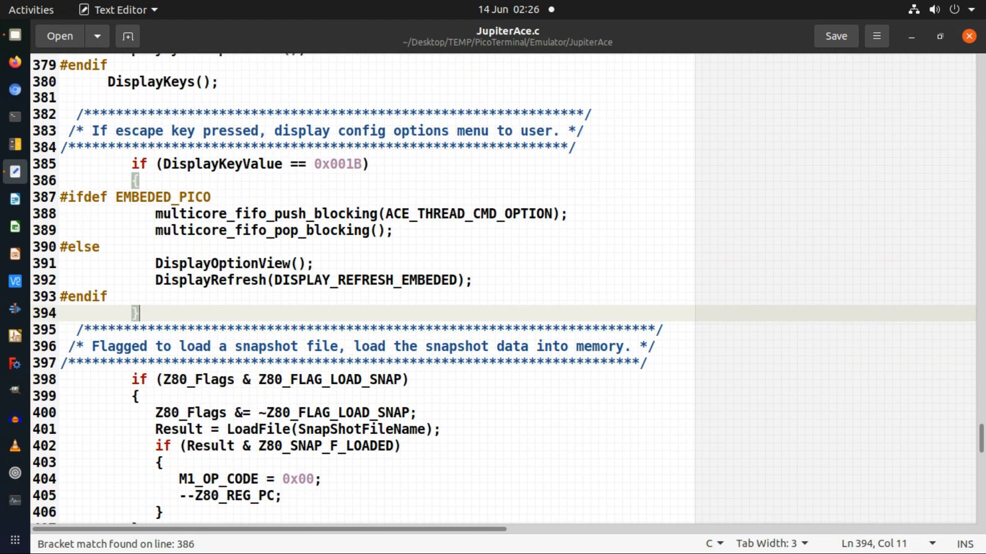
scroll("down", 3)
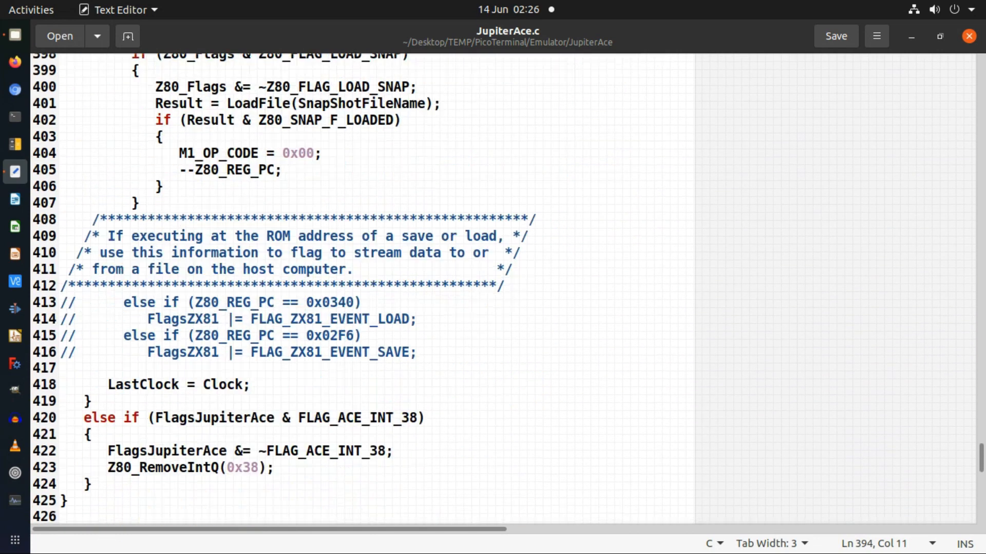
scroll("down", 3)
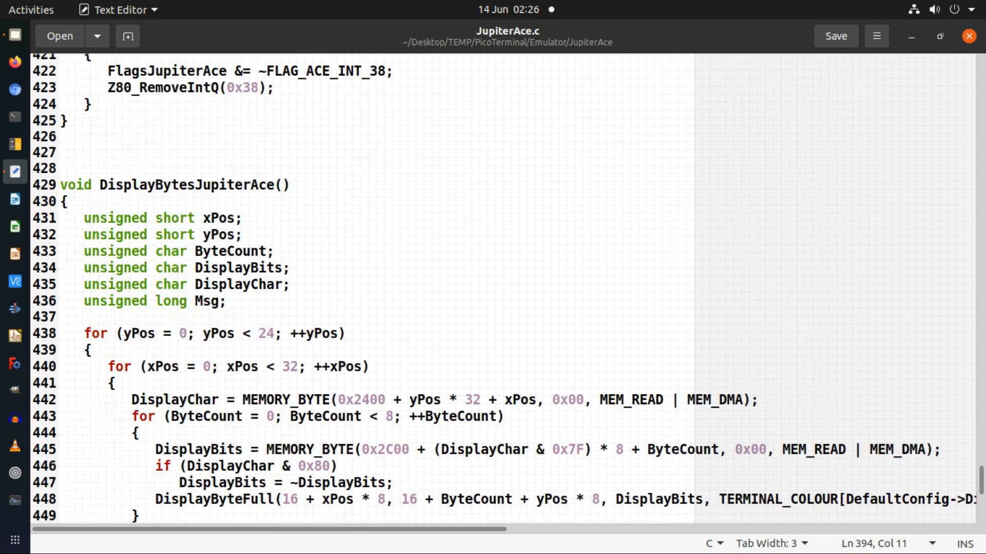
scroll("down", 3)
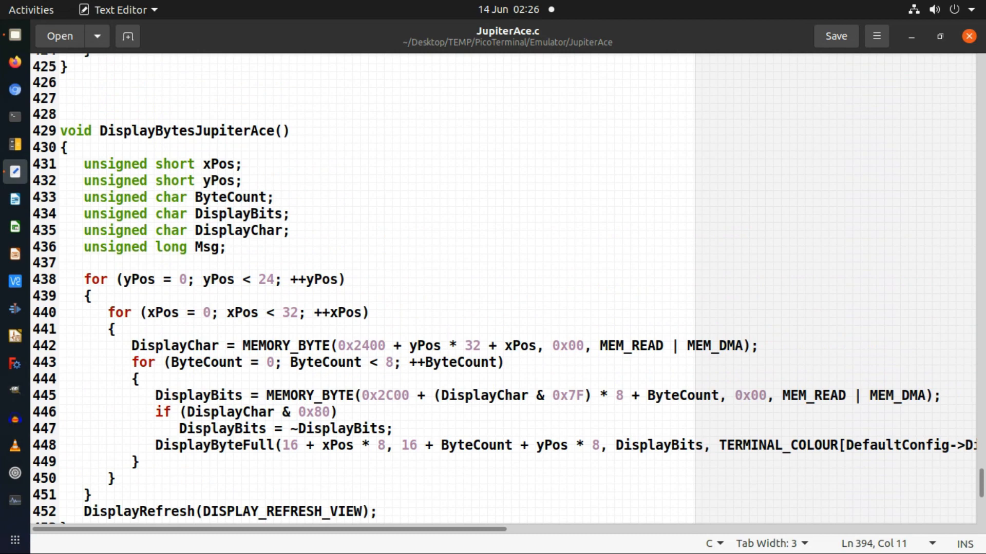
Point at the DisplayBits-inverting line 447, then continue down to JupiterAce_SlaveThread
left_click(283, 428)
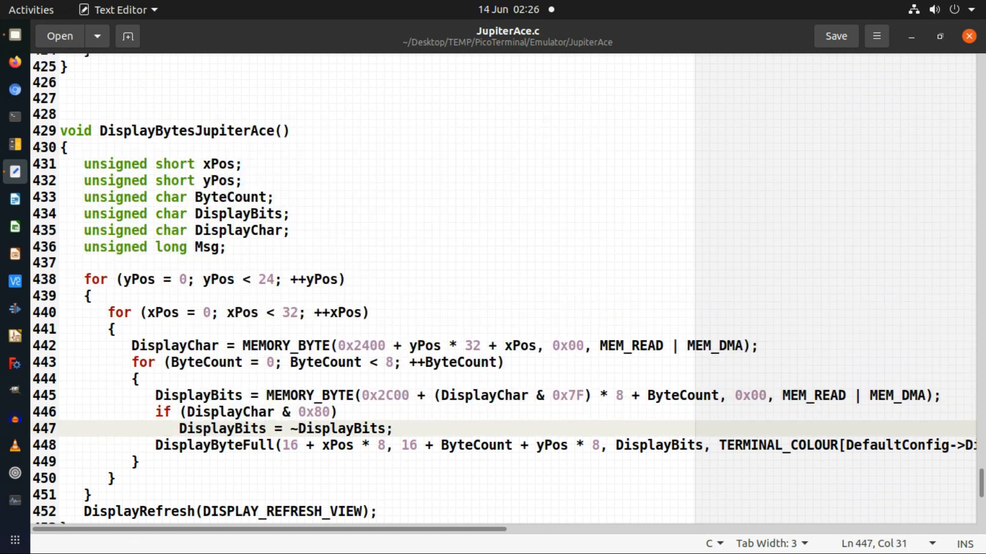
key("Left")
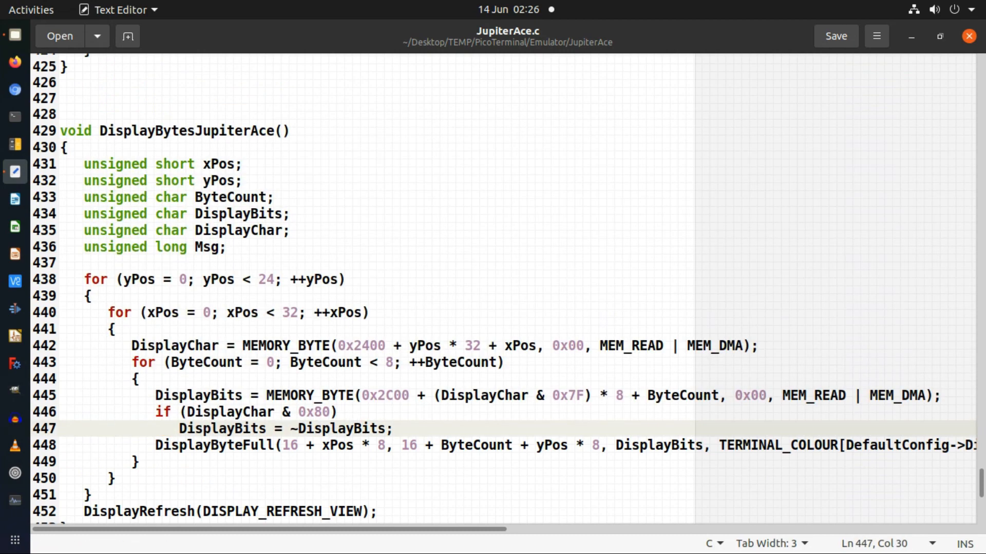
scroll("down", 3)
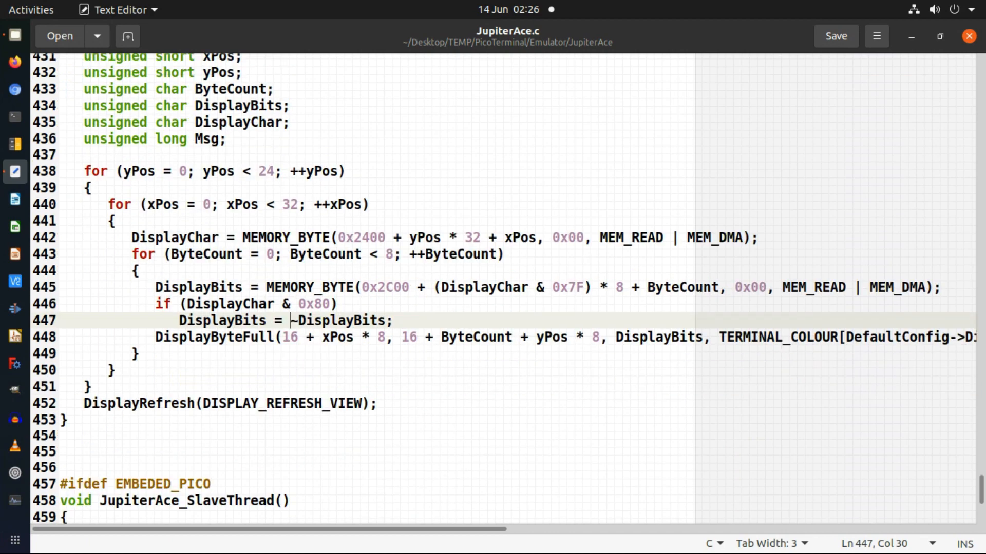
scroll("down", 3)
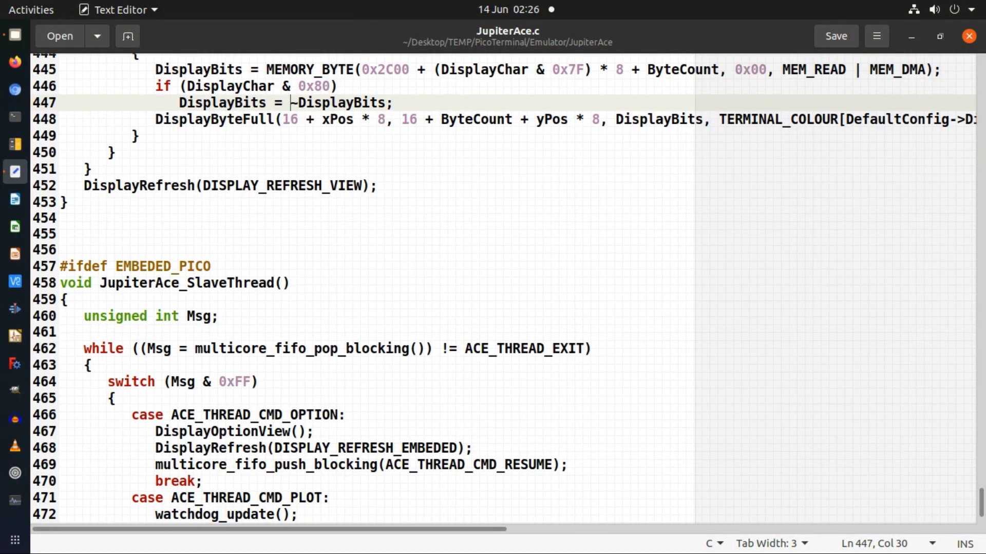
Show the whole JupiterAce_SlaveThread, highlight the DisplayRefresh call in the PLOT case, then clear it
scroll("down", 3)
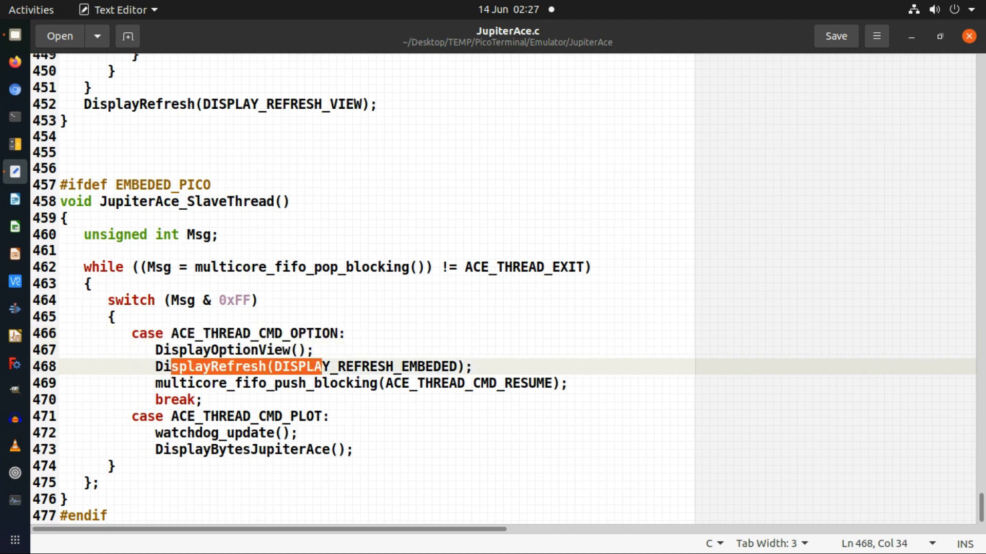
double_click(196, 383)
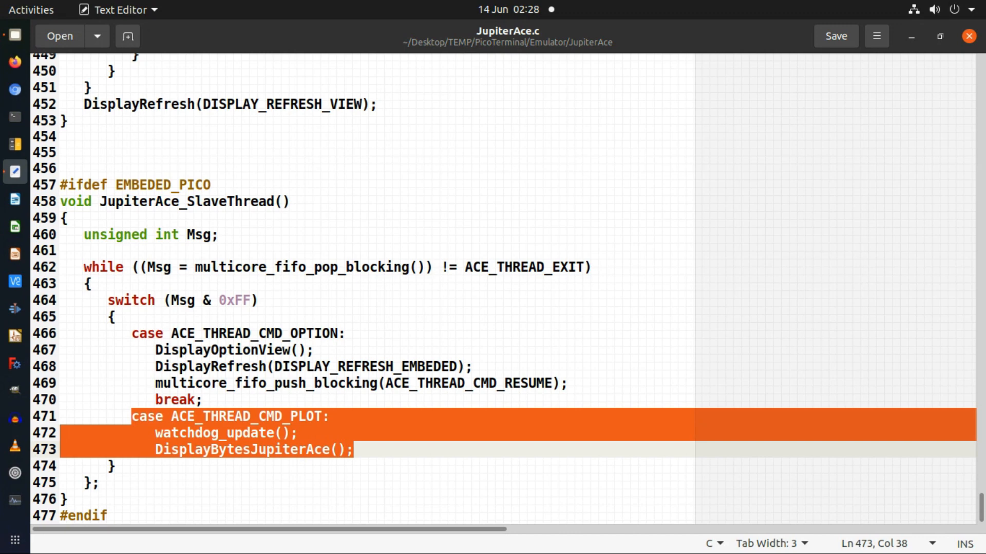
left_click(113, 465)
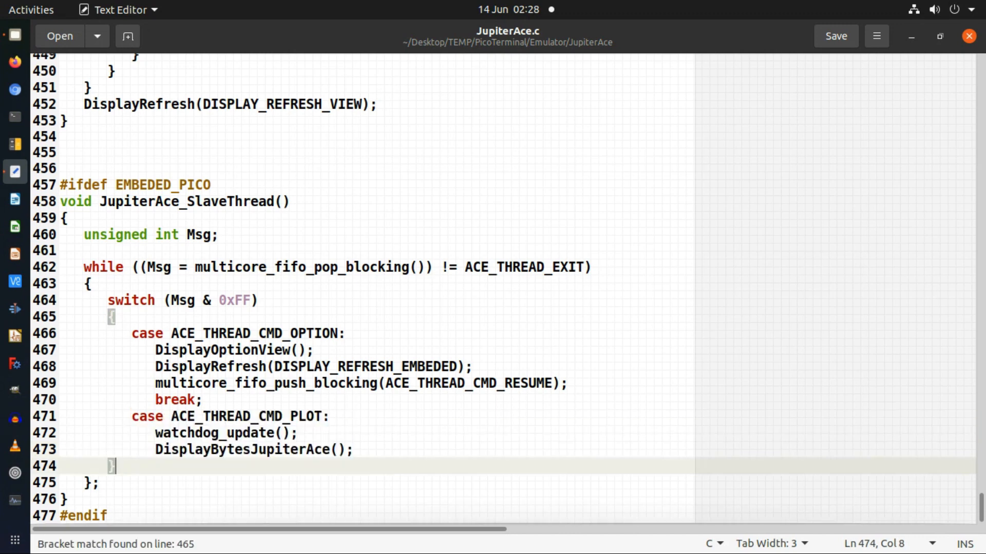